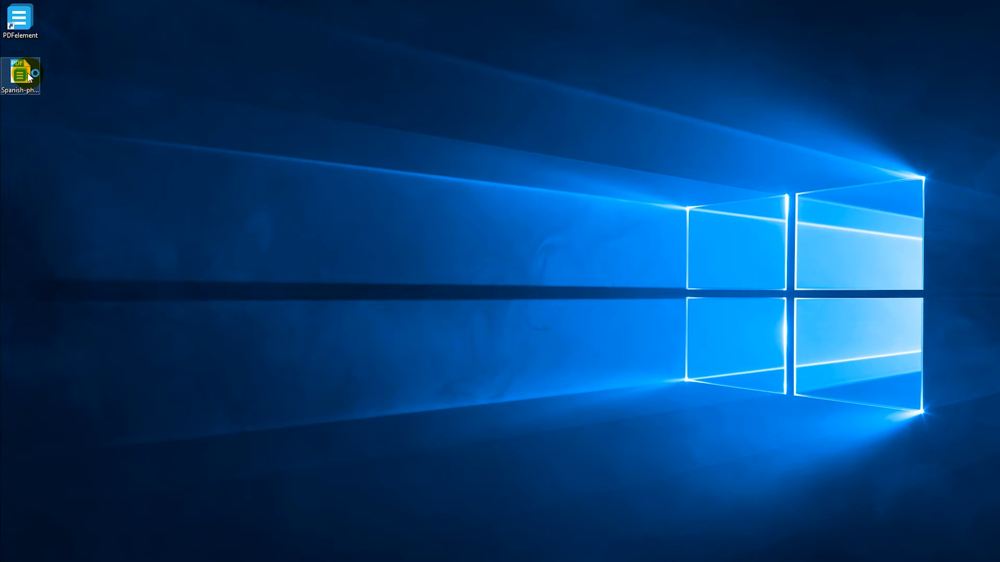
Open the scanned Spanish phrasebook PDF from the desktop in PDFelement.
{"action": "double_click", "coordinate": [20, 75]}
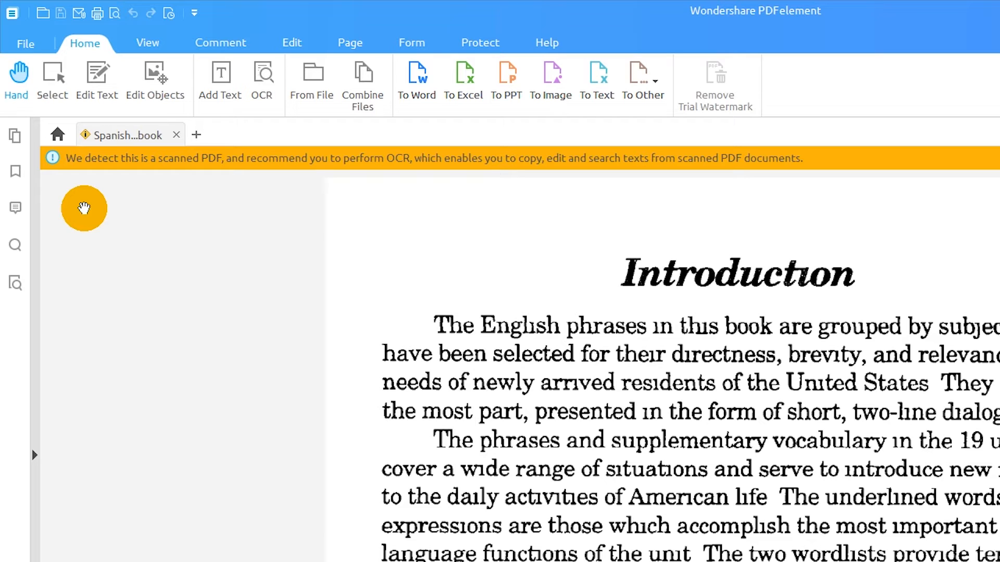
{"action": "mouse_move", "coordinate": [96, 76]}
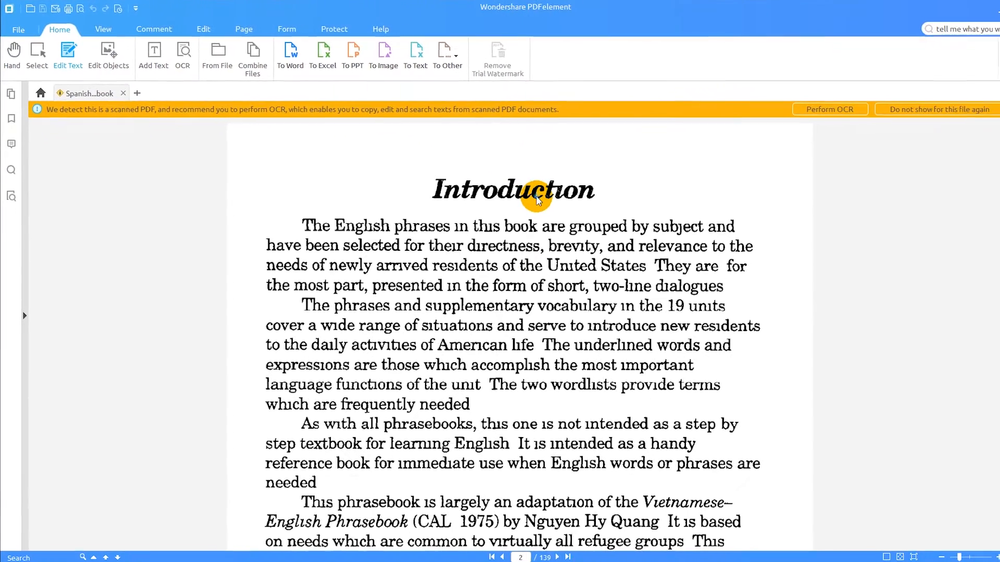
{"action": "mouse_move", "coordinate": [627, 453]}
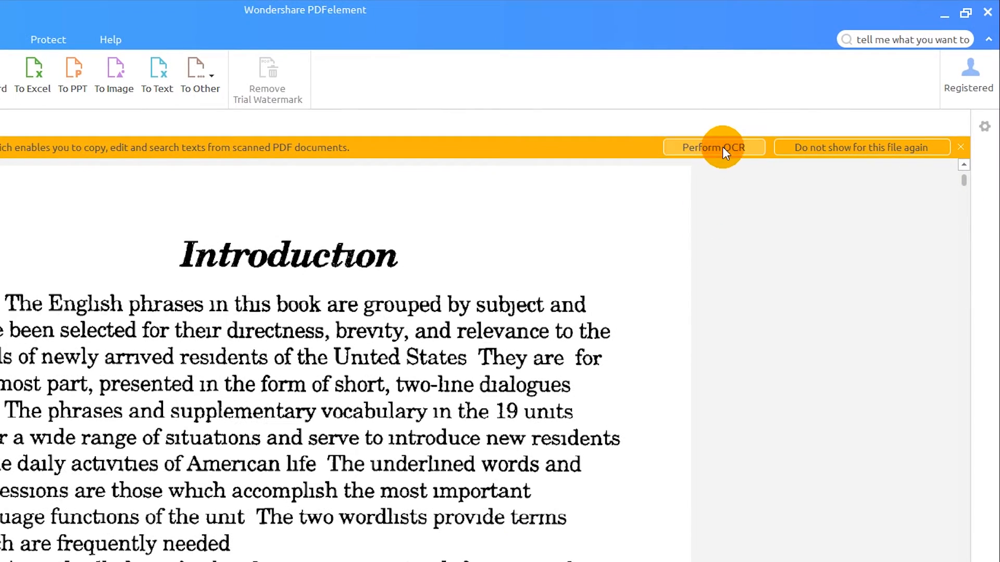
Limit the OCR page range to pages 2-3 of the scanned phrasebook.
{"action": "left_click", "coordinate": [714, 147]}
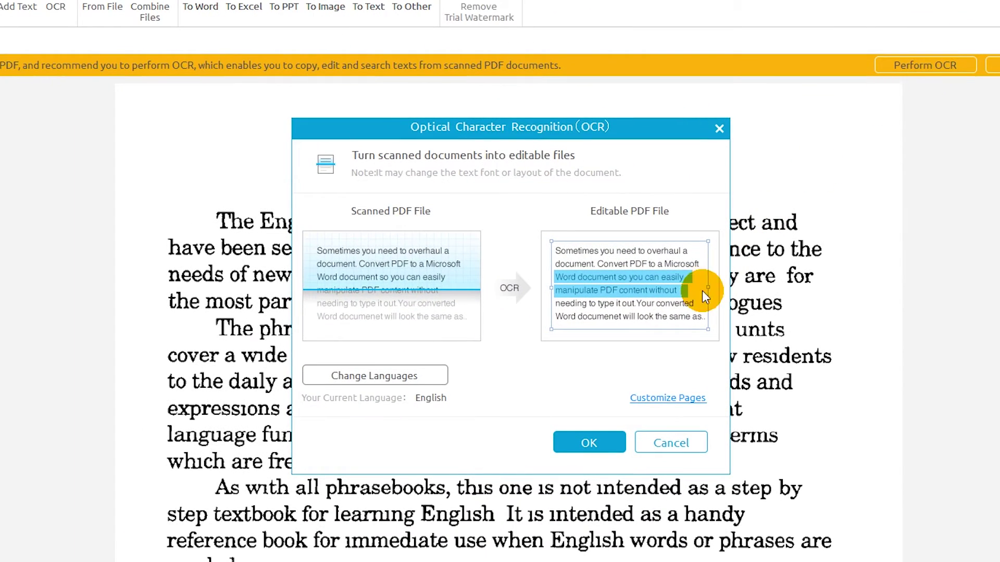
{"action": "left_click", "coordinate": [668, 398]}
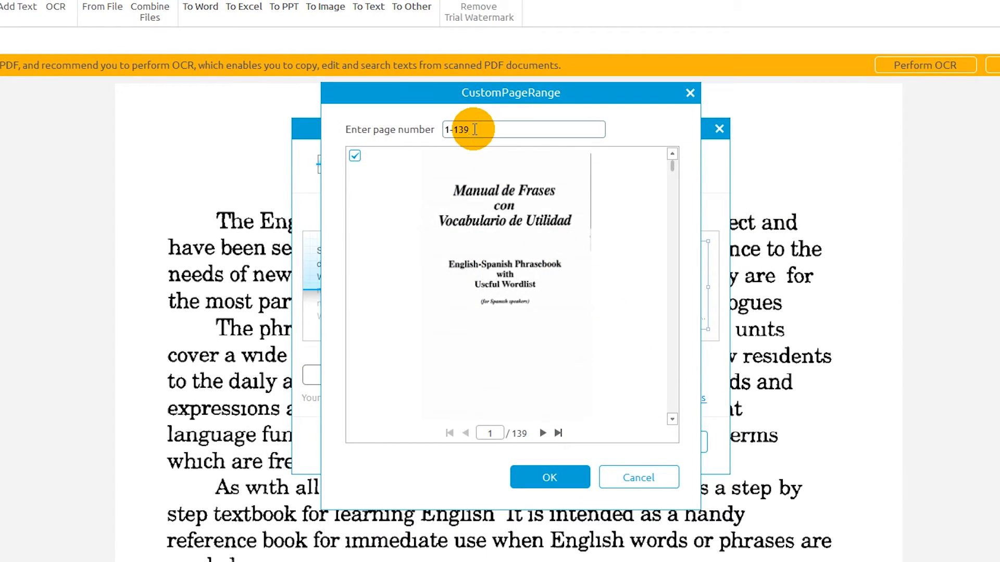
{"action": "type", "text": "2-"}
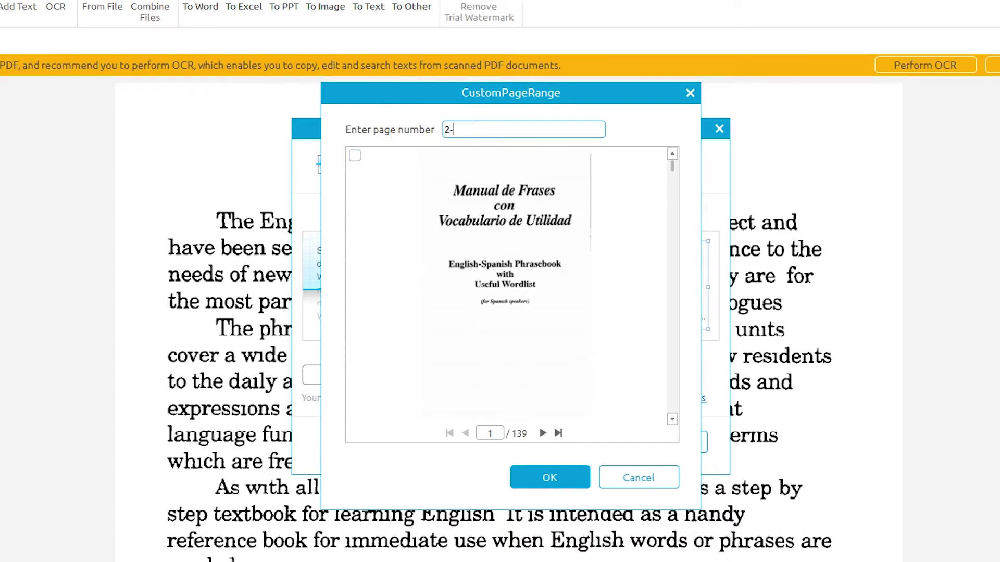
{"action": "type", "text": "3"}
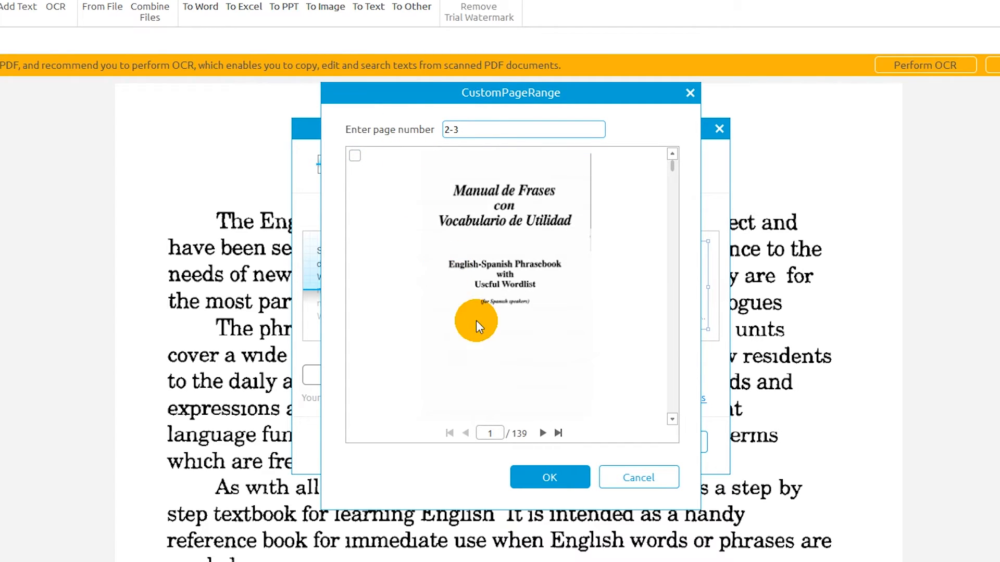
{"action": "left_click", "coordinate": [548, 476]}
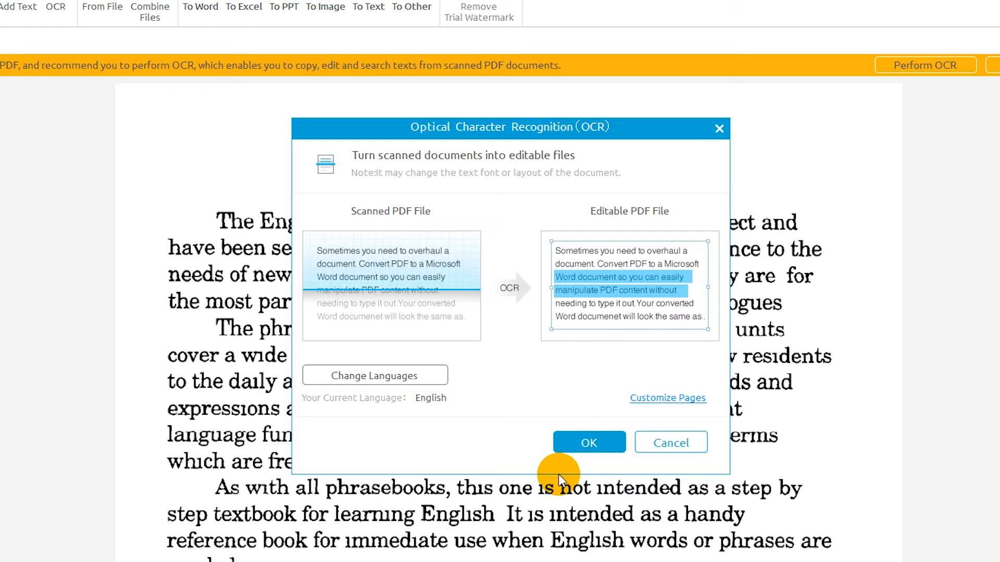
{"action": "mouse_move", "coordinate": [421, 371]}
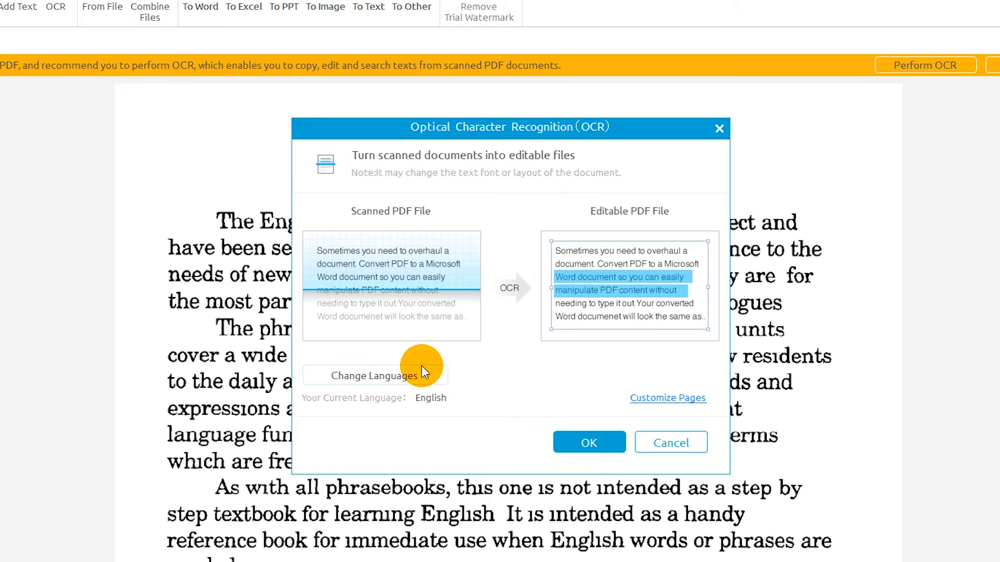
Add Español alongside English as recognition languages and run OCR on the scan.
{"action": "left_click", "coordinate": [375, 375]}
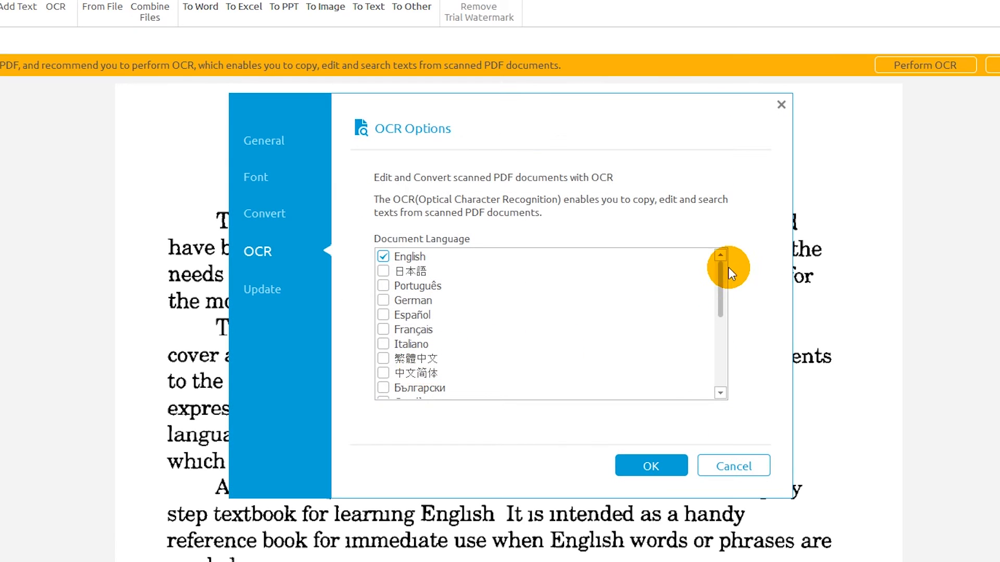
{"action": "scroll", "scroll_direction": "down", "scroll_amount": 3}
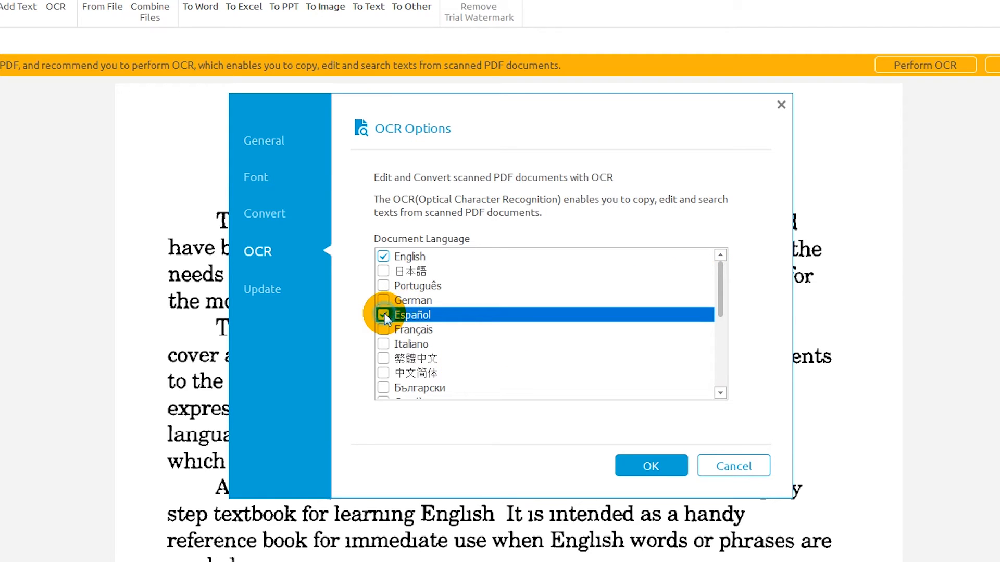
{"action": "left_click", "coordinate": [649, 465]}
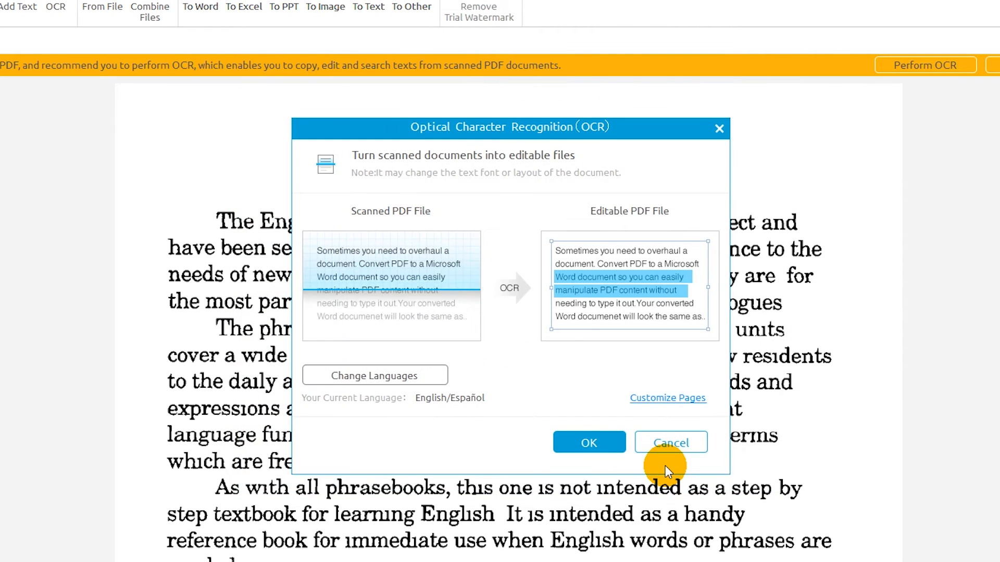
{"action": "left_click", "coordinate": [588, 442]}
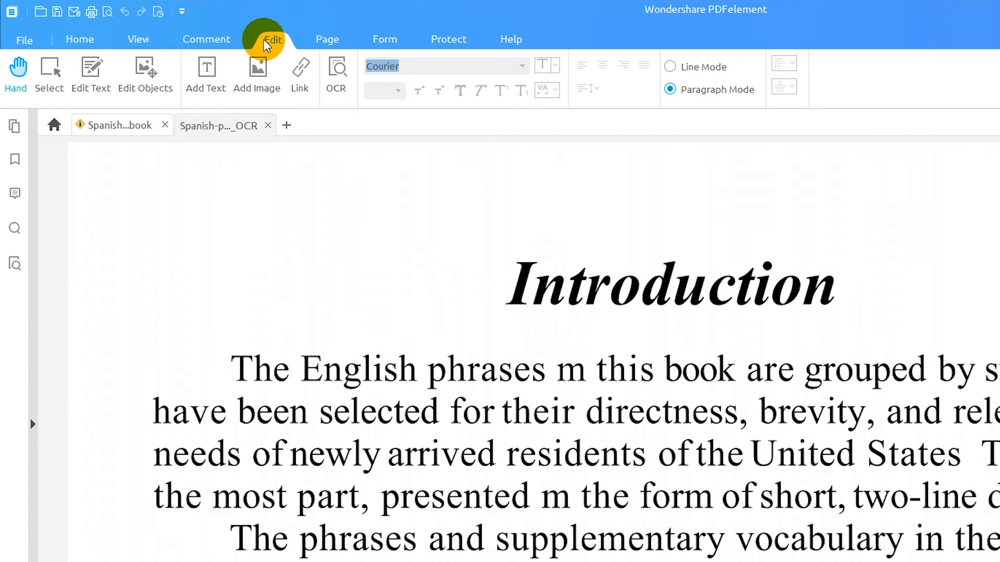
Insert 'This phrasebook is' below the paragraph in Gadugi, 72 point, red.
{"action": "left_click", "coordinate": [91, 72]}
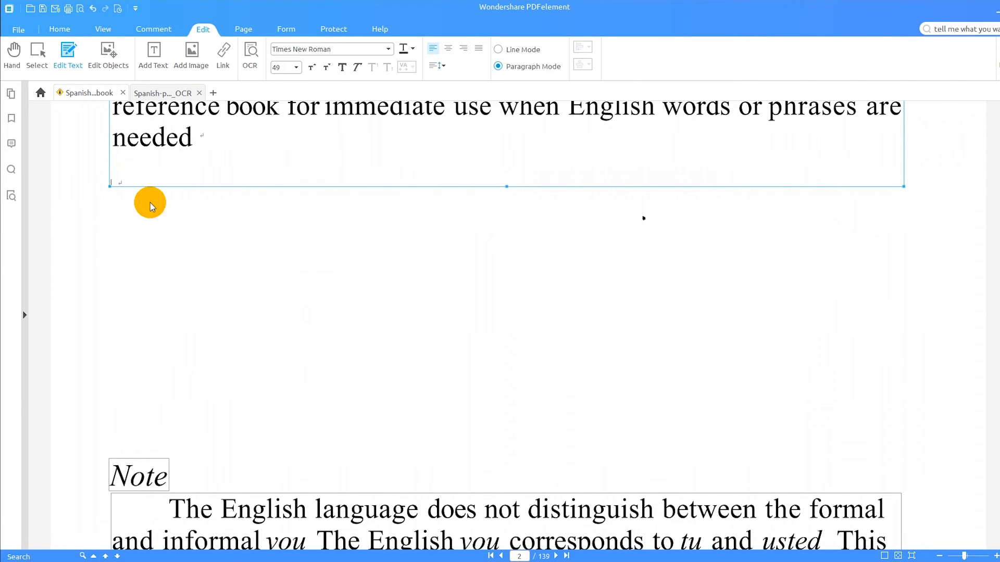
{"action": "type", "text": "This phrasebook is..."}
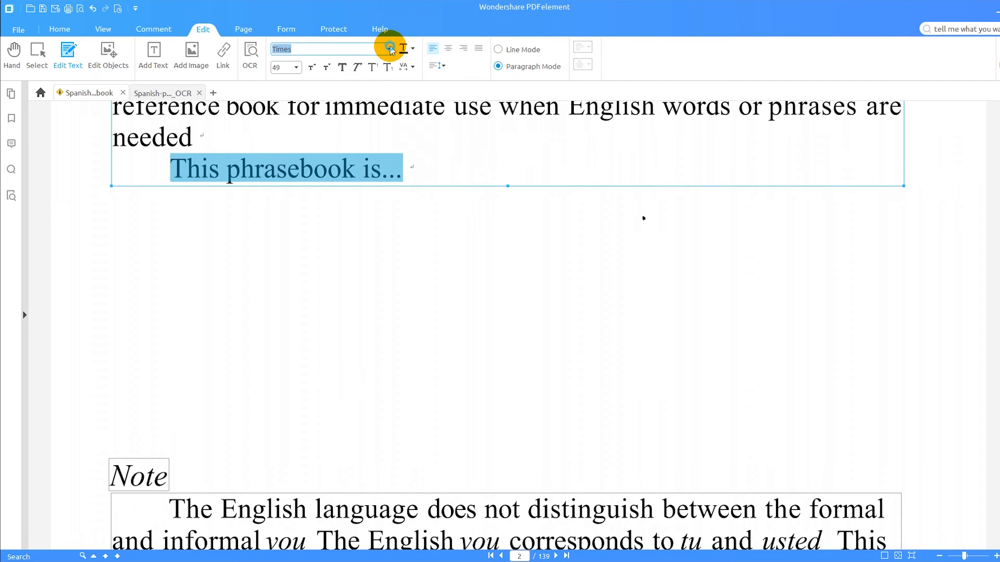
{"action": "left_click", "coordinate": [294, 66]}
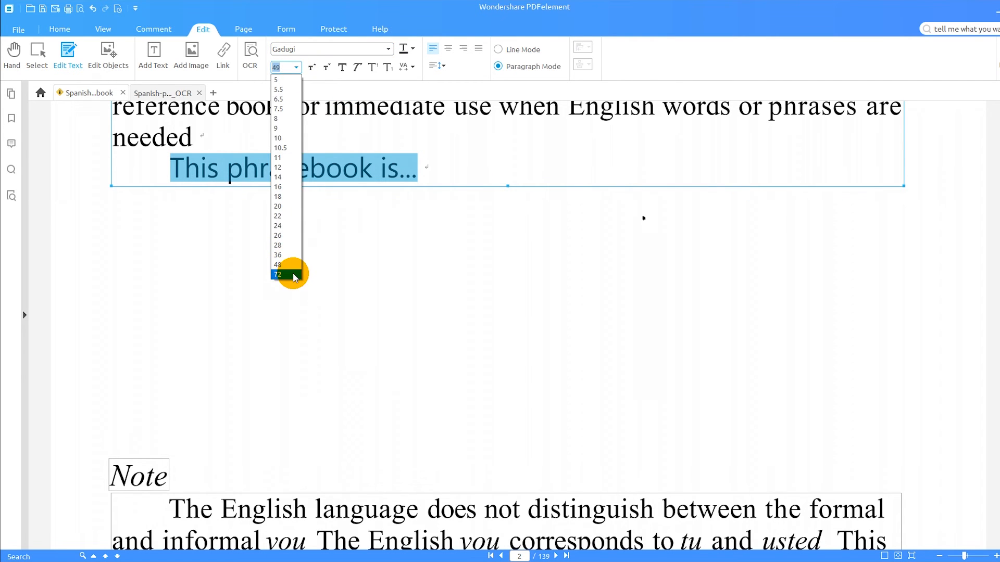
{"action": "left_click", "coordinate": [277, 273]}
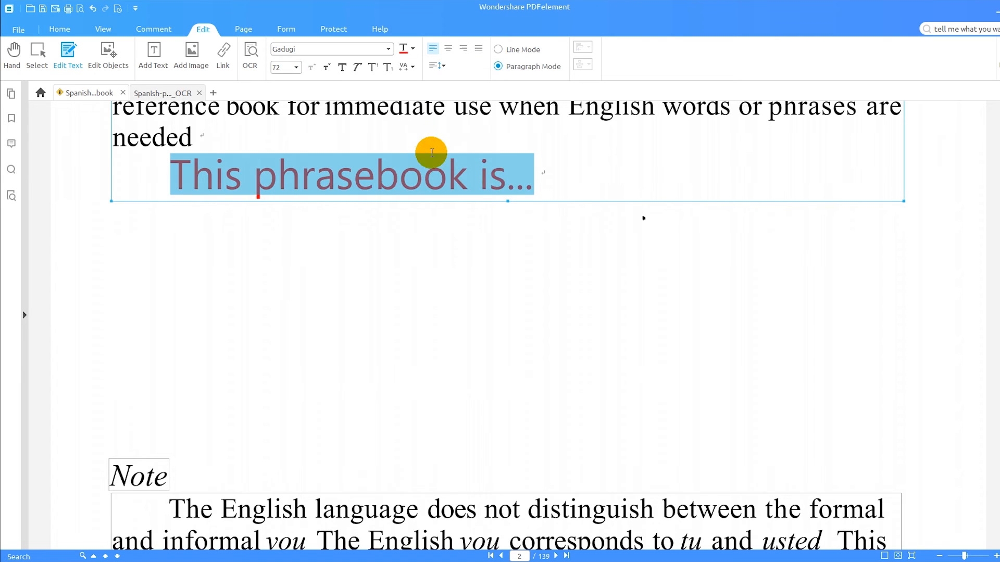
{"action": "left_click", "coordinate": [138, 475]}
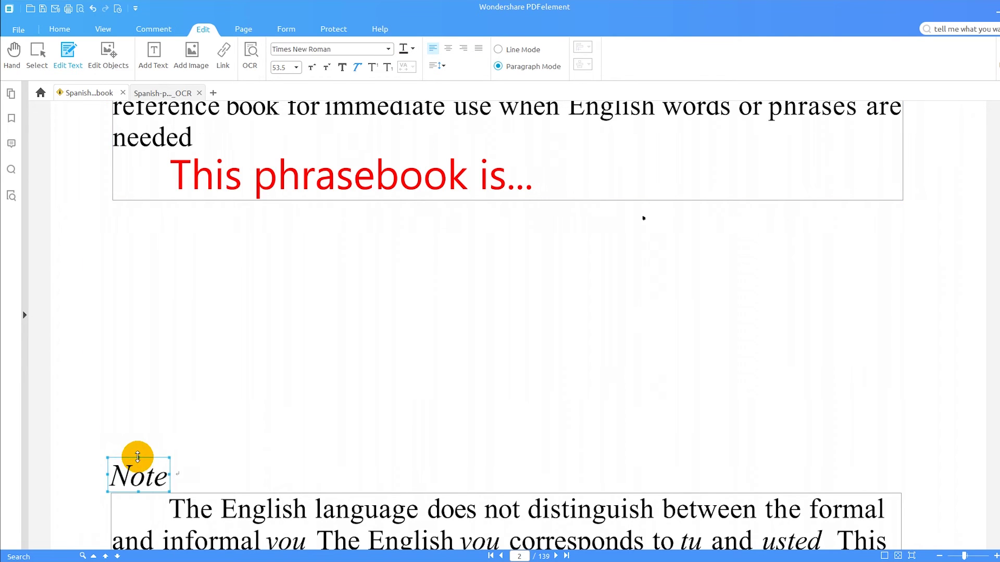